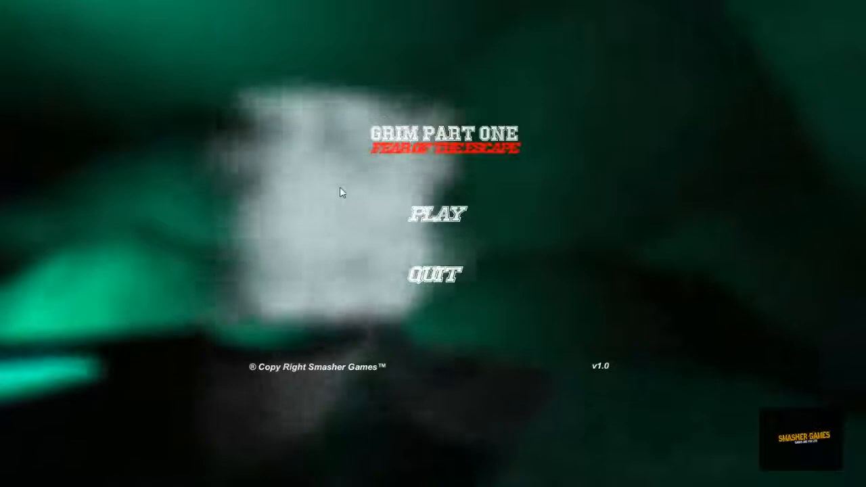
Step: Start the game from the PLAY button on the title menu
left_click(435, 214)
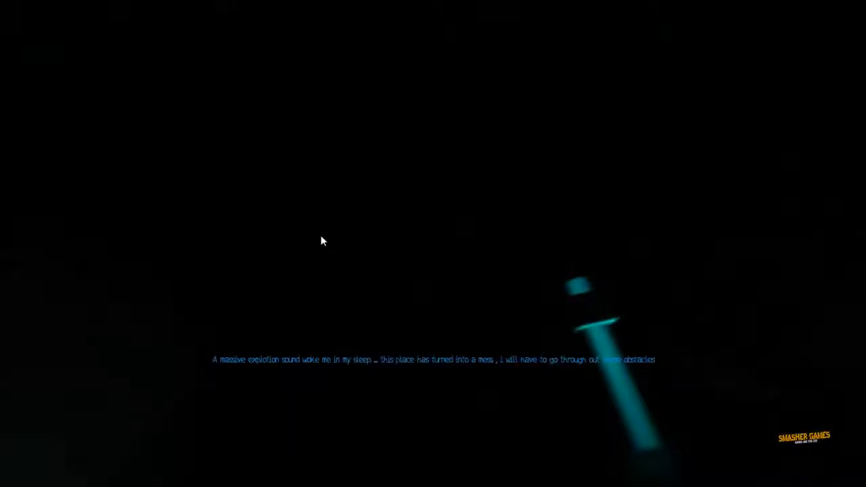